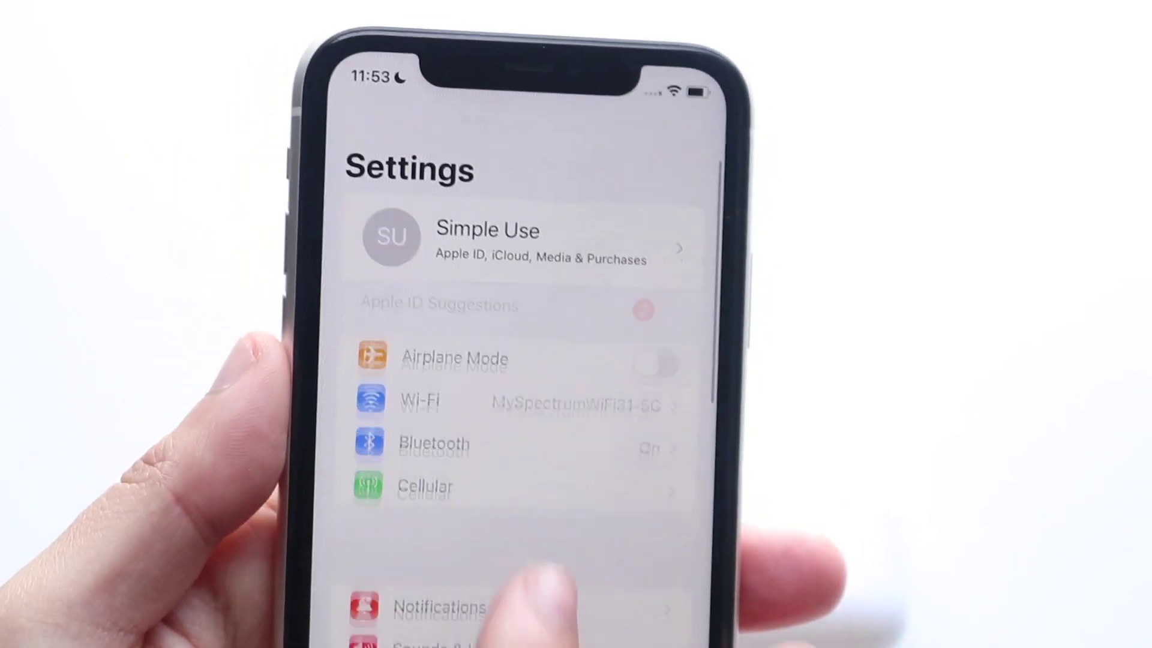
Step: Open the Bluetooth page, showing Bluetooth on and the MacBook Pro under My Devices
click(433, 442)
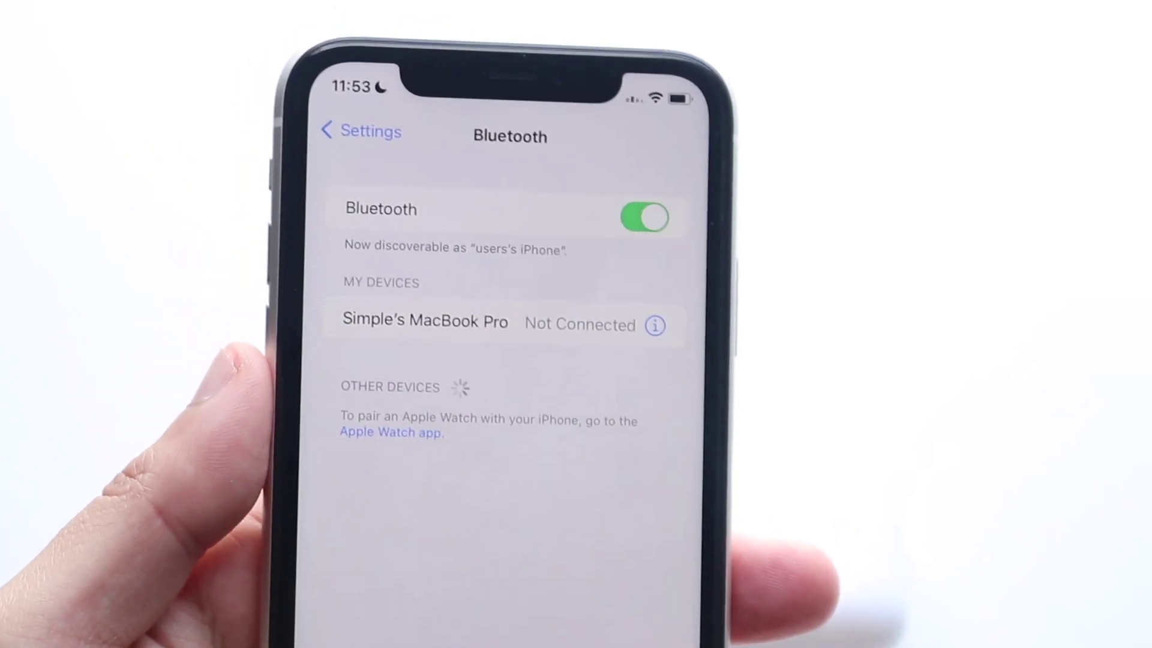